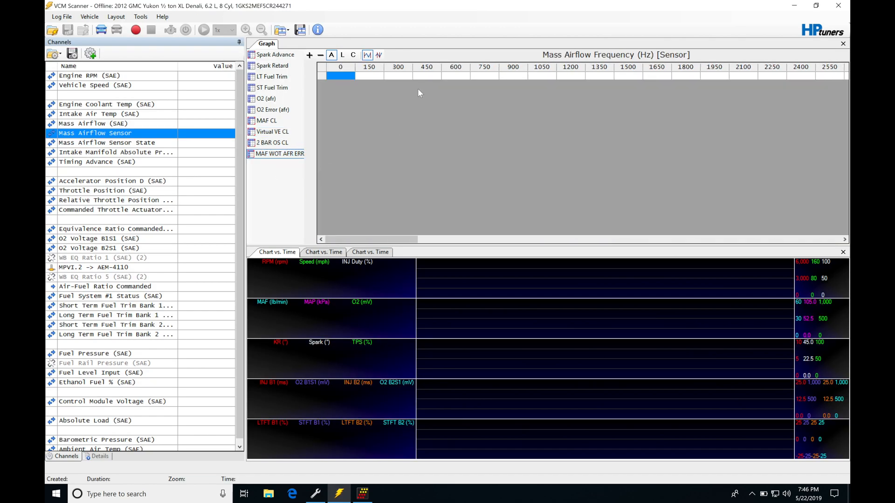
mouse_move(320, 447)
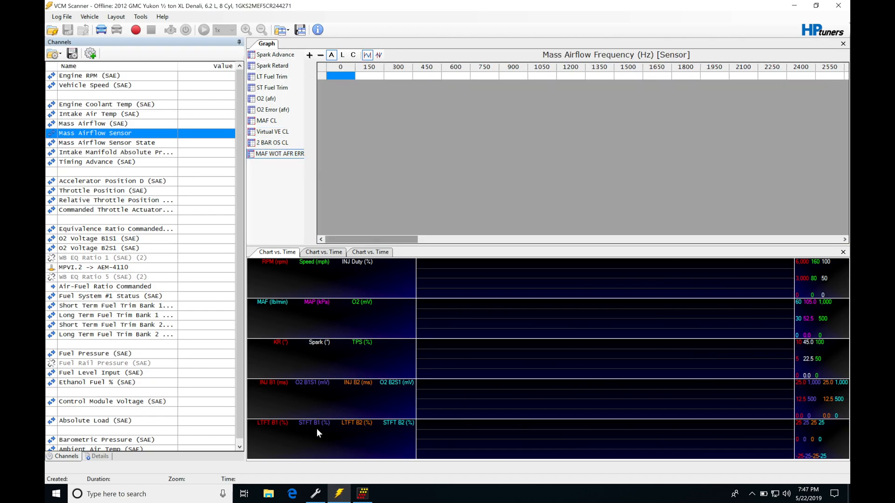
Step: Bring the VCM Editor window to the front from the taskbar
click(338, 493)
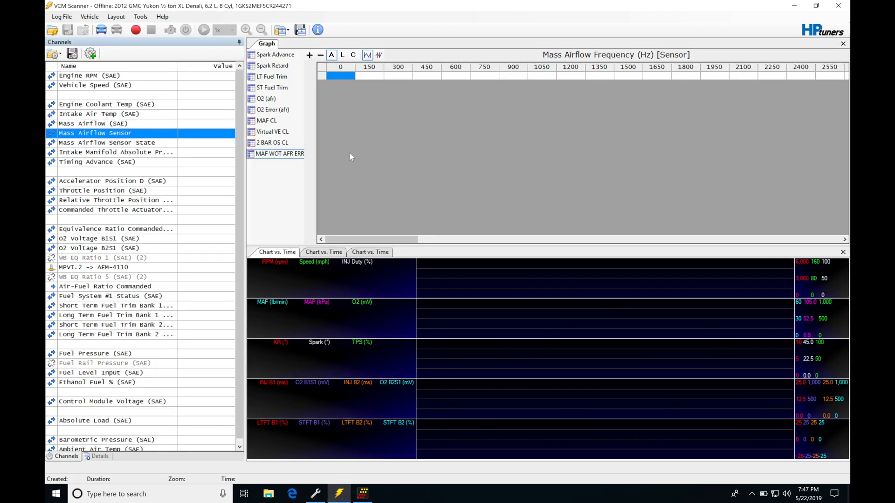
mouse_move(455, 191)
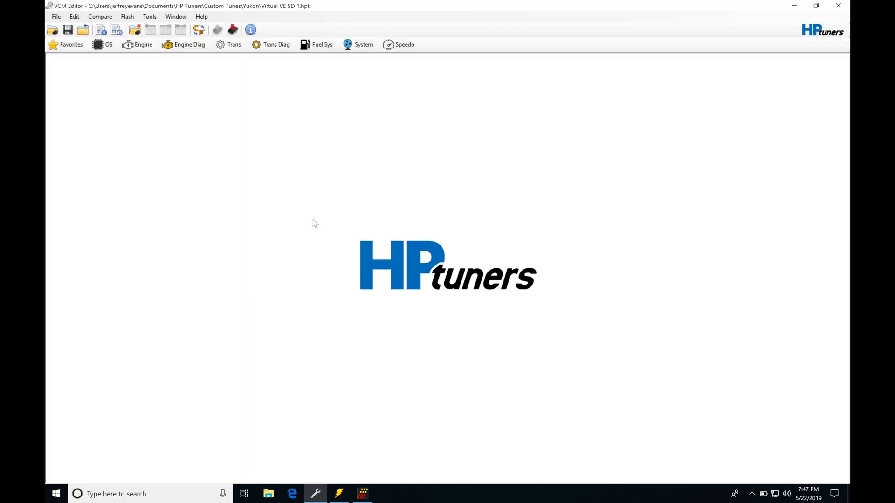
mouse_move(110, 66)
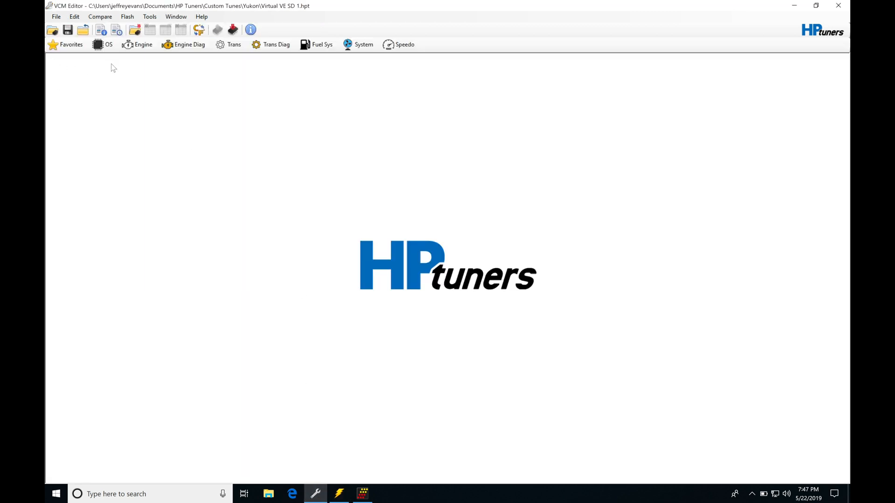
Step: Navigate Engine > Idle > Fuel > Open Loop / Base to the Power Enrich settings
click(138, 44)
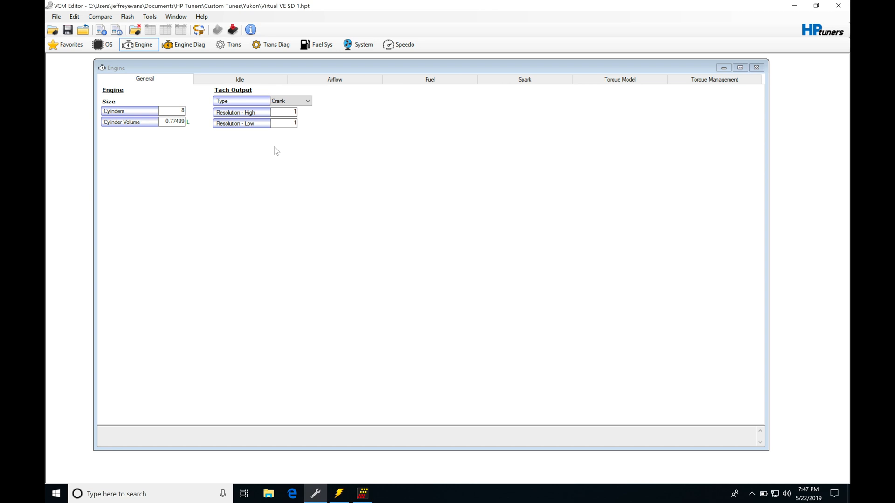
click(238, 79)
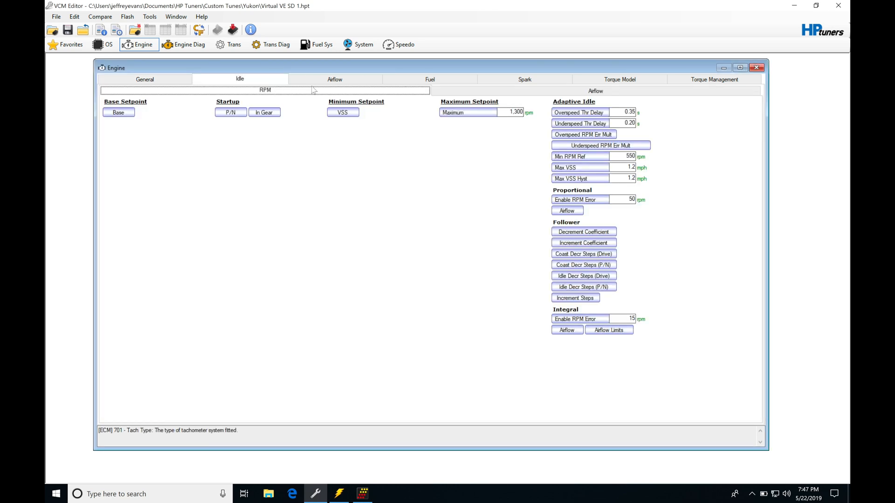
click(429, 79)
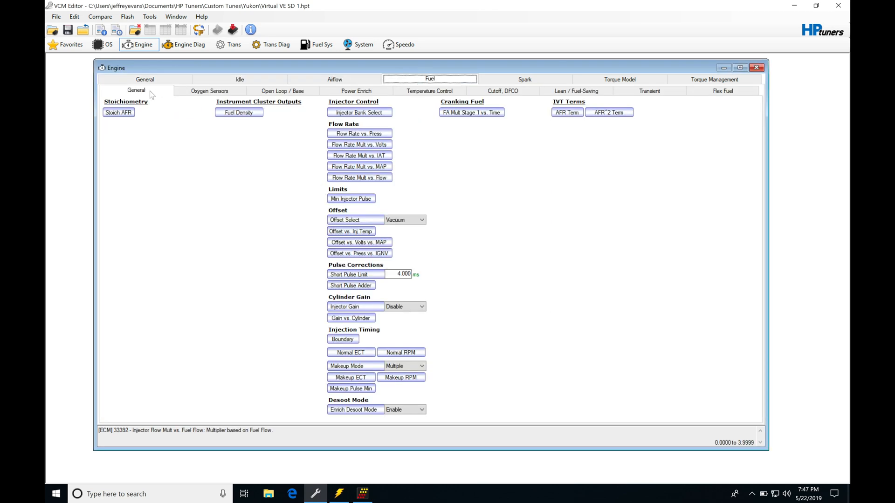
click(283, 90)
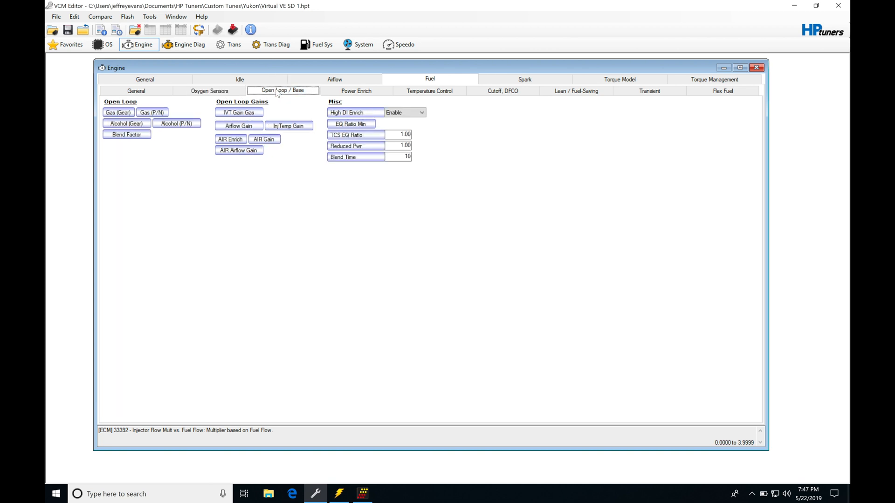
click(356, 91)
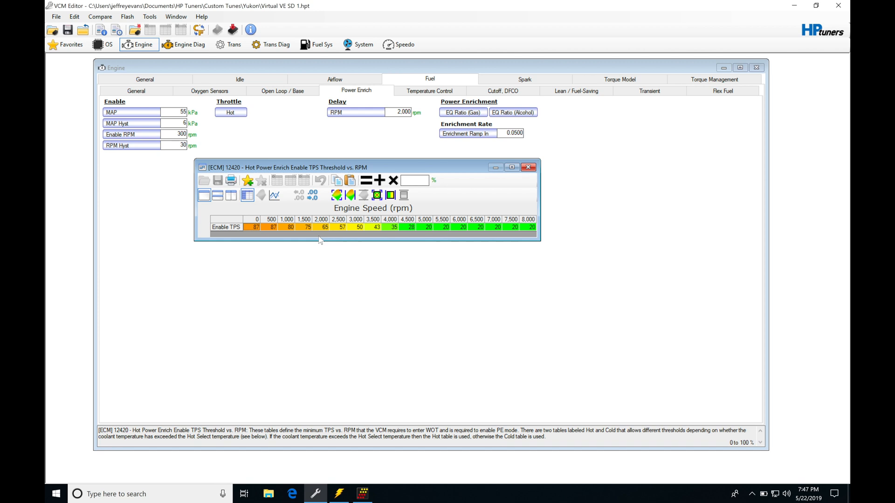
mouse_move(377, 259)
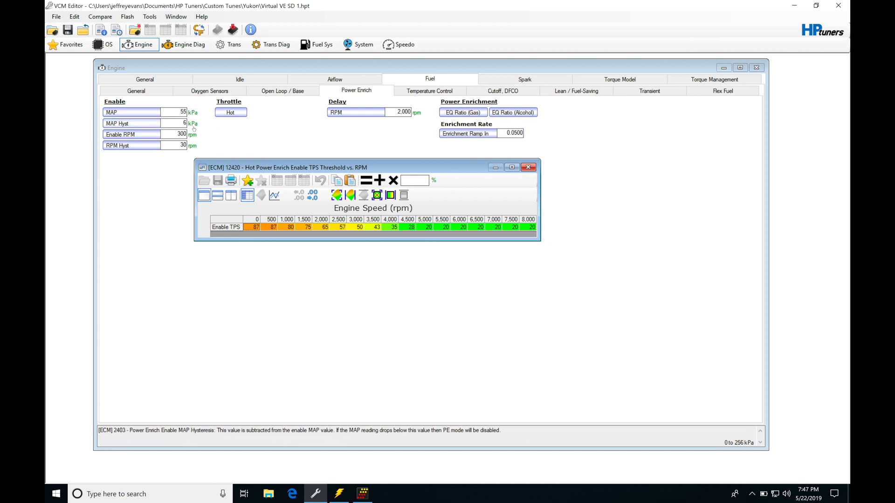
mouse_move(221, 139)
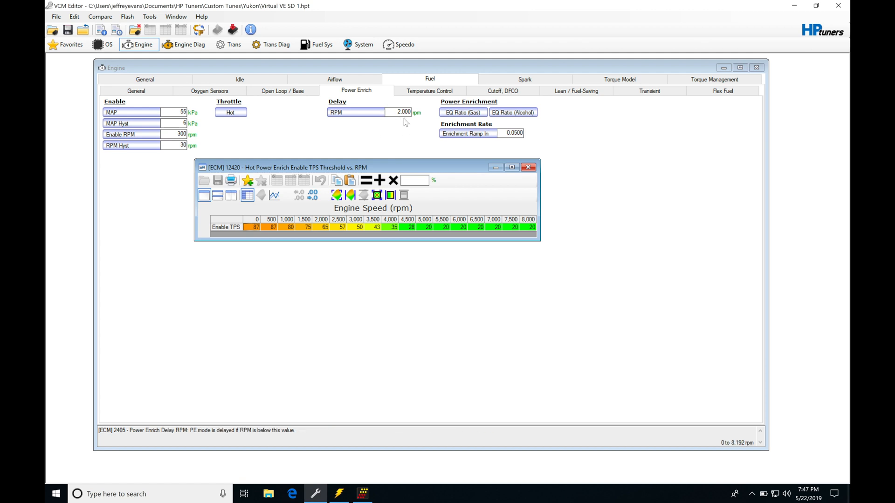
mouse_move(408, 131)
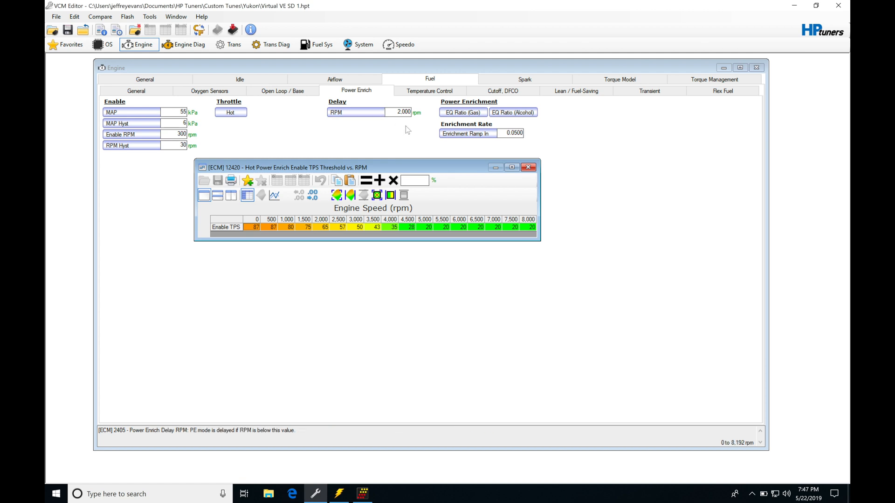
Step: Close the TPS threshold table and open the Power Enrich EQ Ratio (Gas) table
click(529, 167)
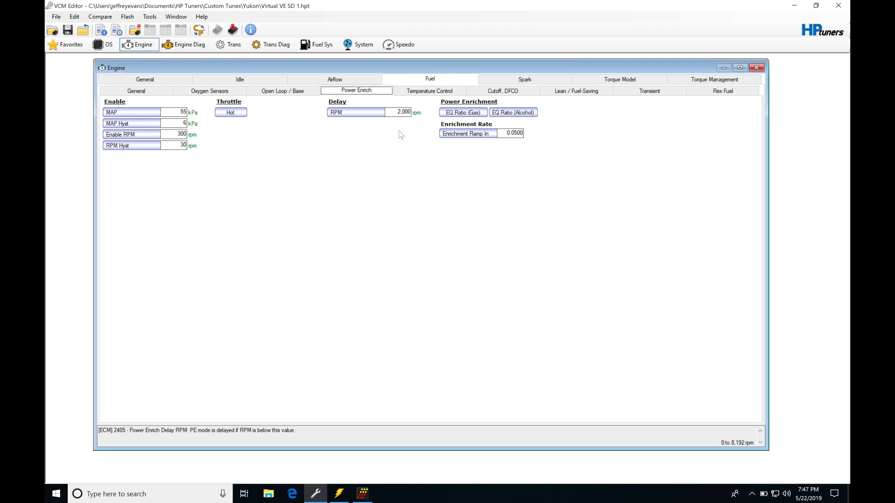
click(462, 112)
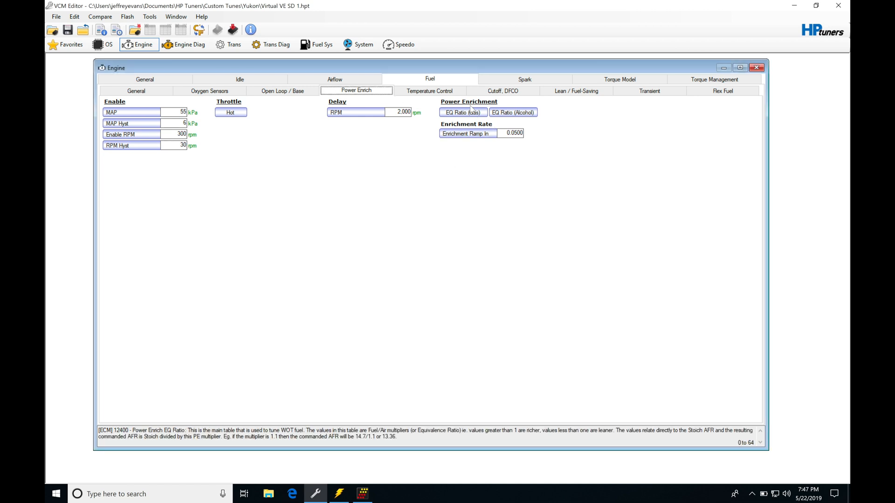
click(462, 112)
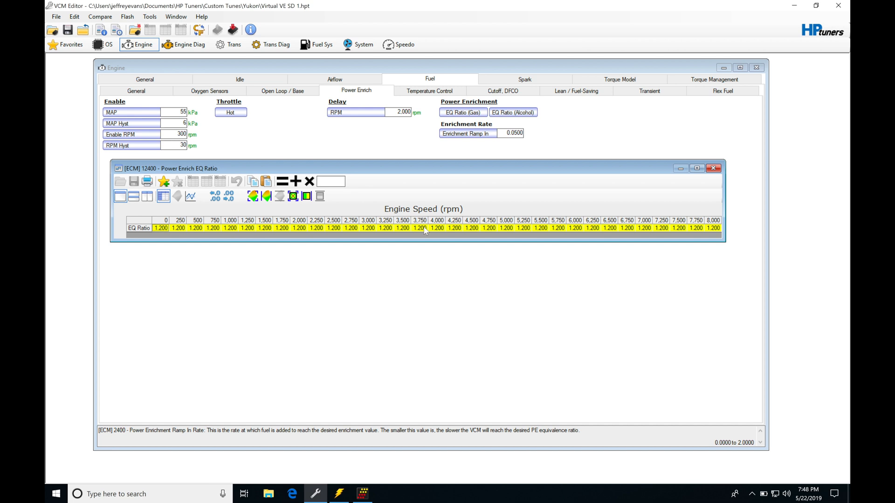
mouse_move(419, 241)
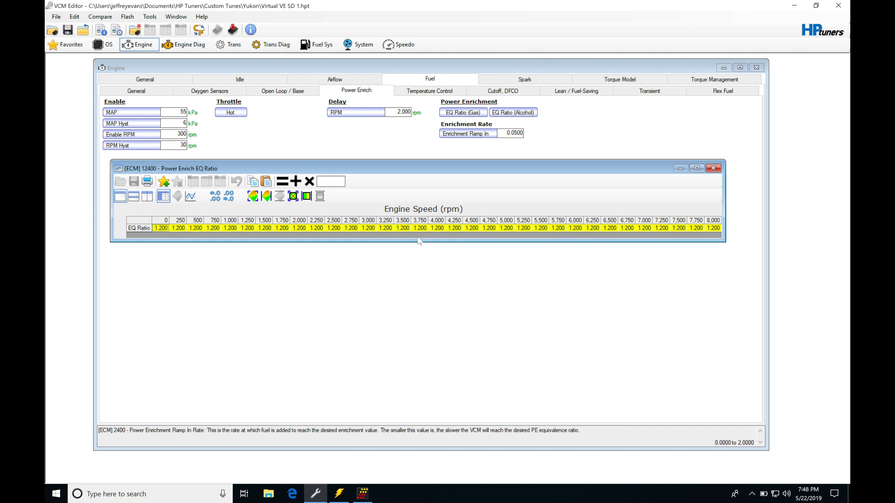
mouse_move(379, 156)
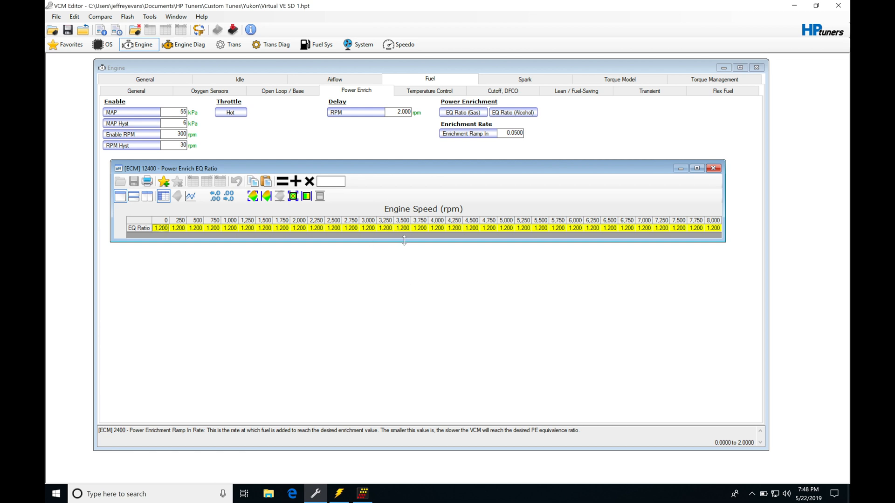
mouse_move(369, 238)
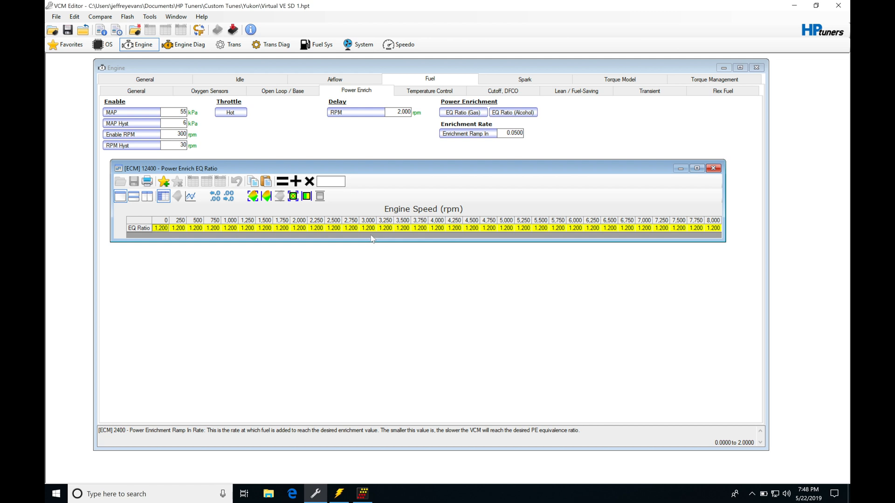
mouse_move(369, 239)
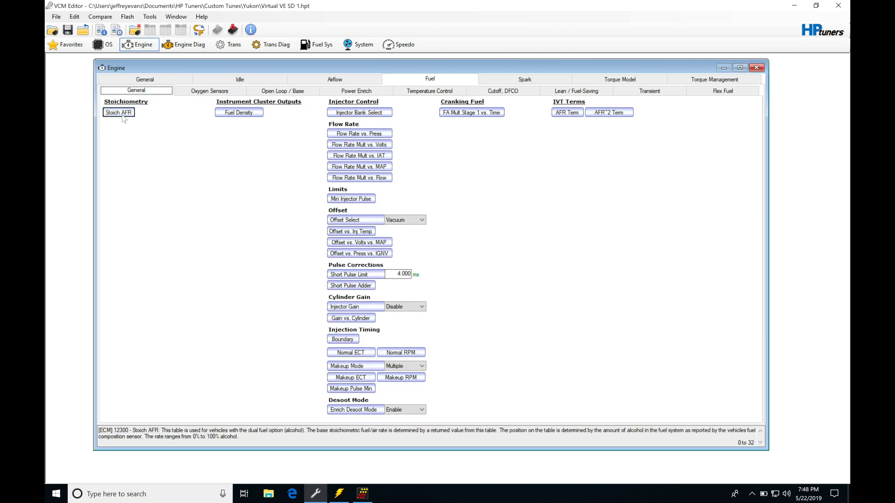
click(119, 113)
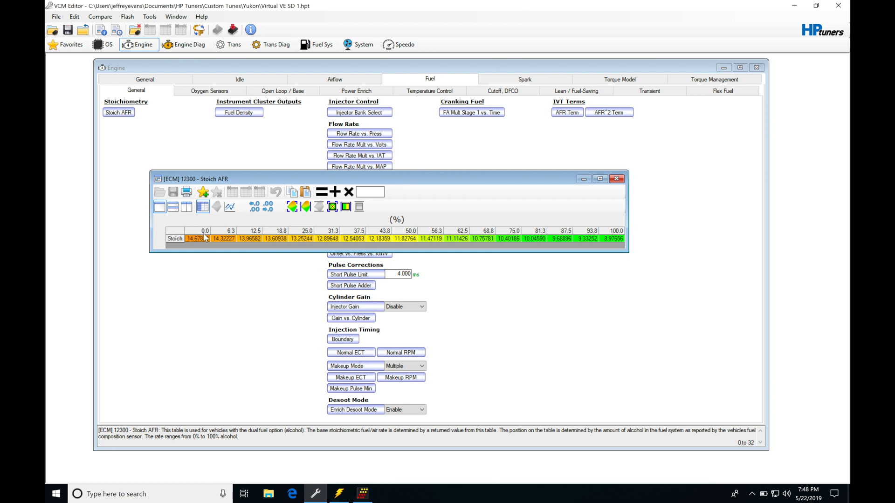
mouse_move(194, 247)
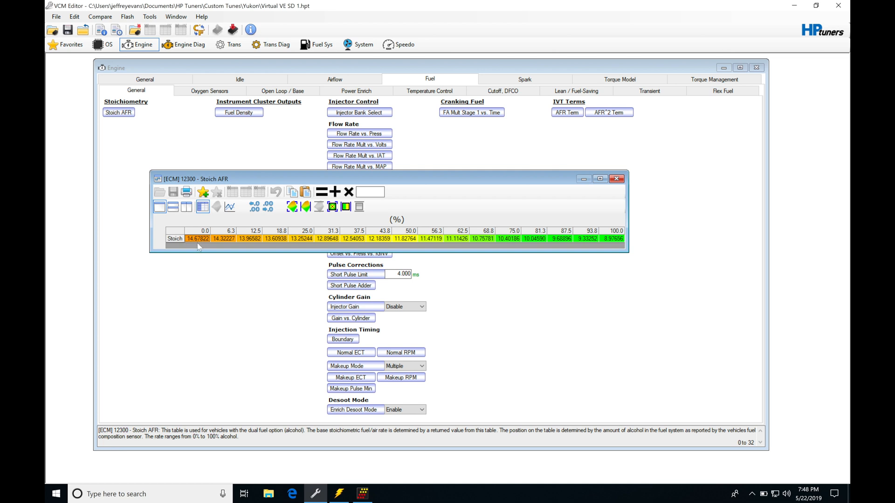
mouse_move(213, 227)
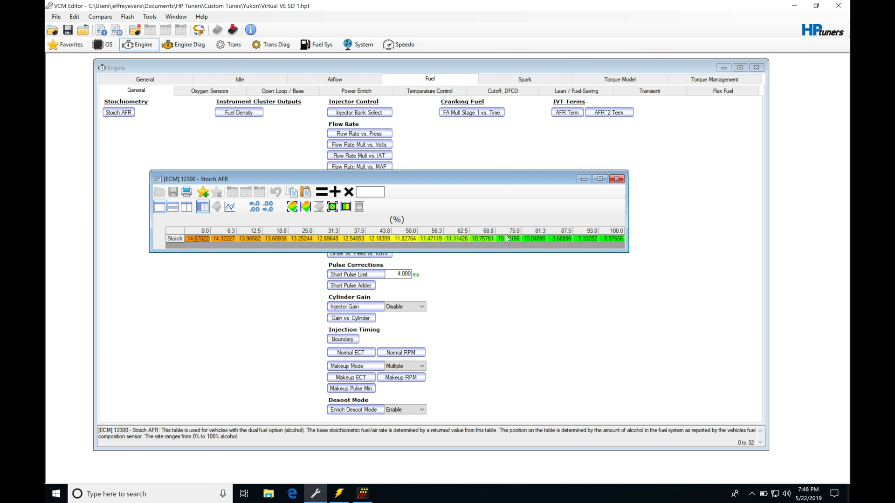
click(616, 179)
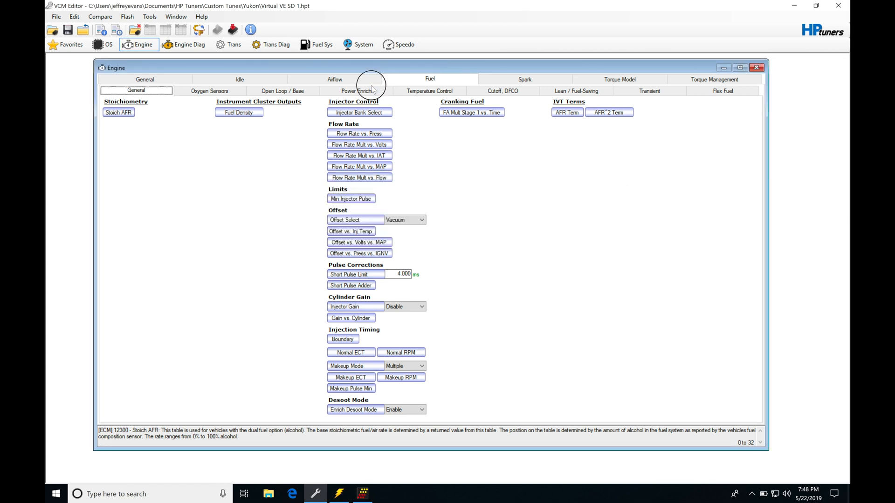